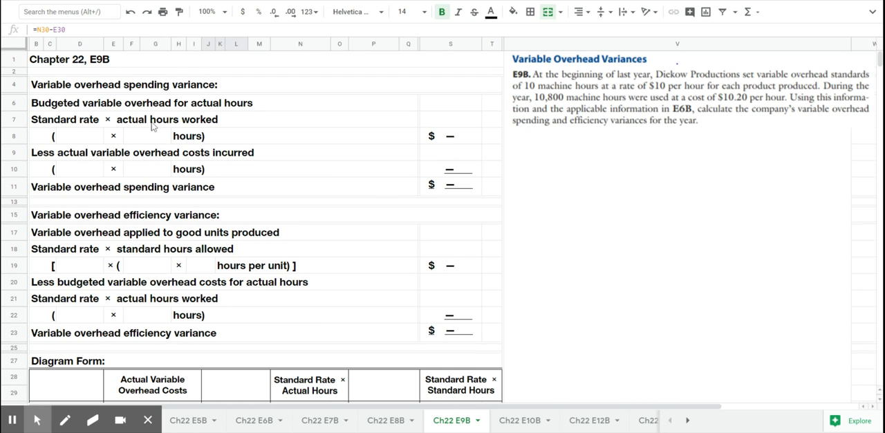
- Enter budgeted overhead in row 8 as $10.00 rate × 10,800 actual hours
left_click(80, 135)
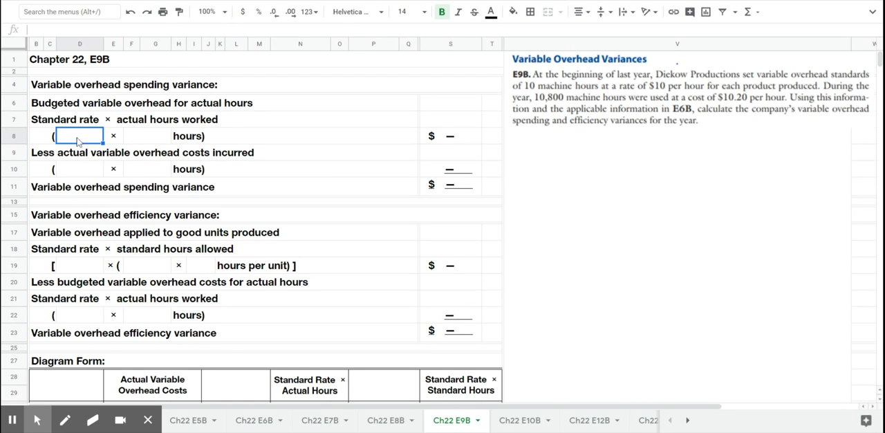
type("$10.00")
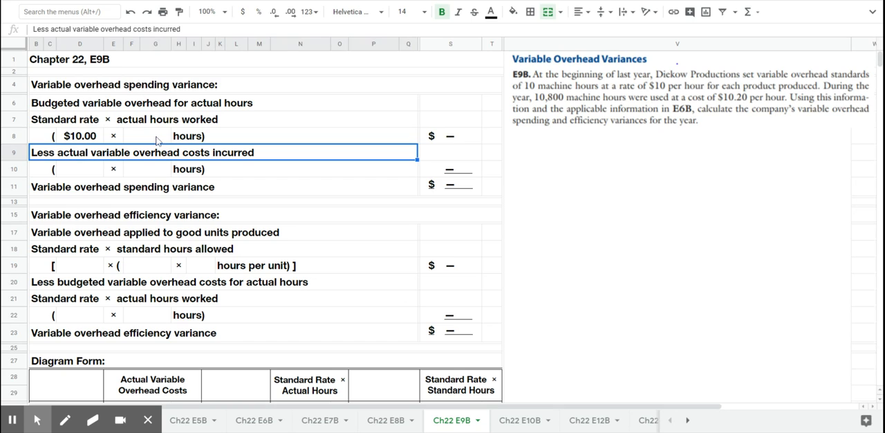
type("10800")
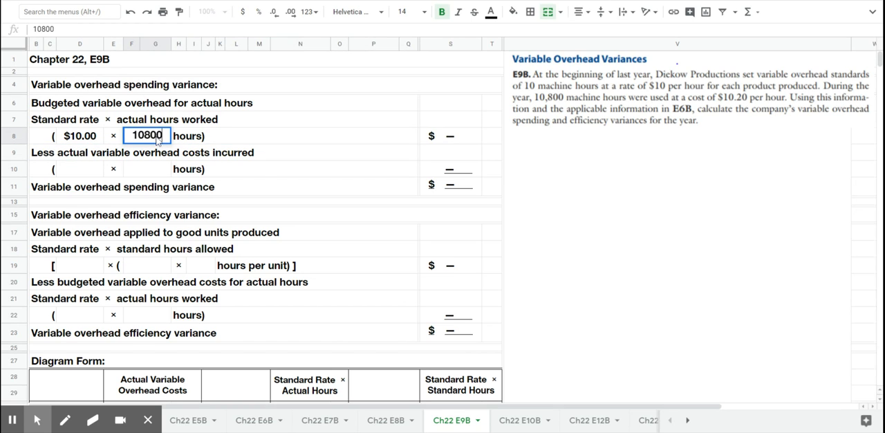
key("enter")
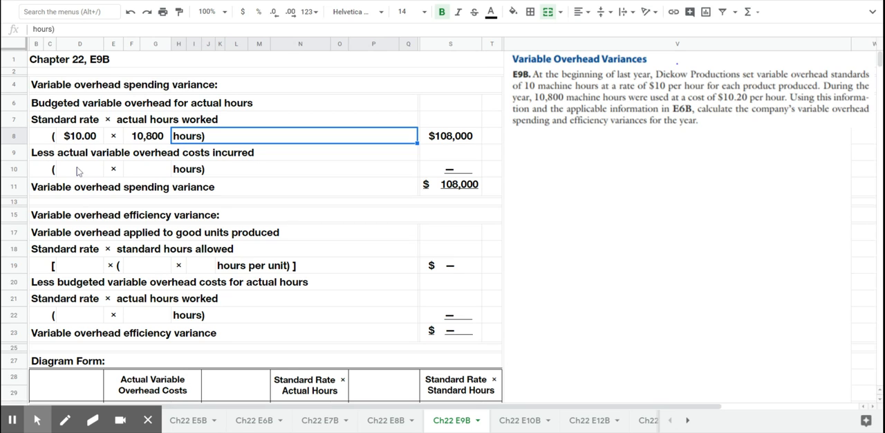
- Enter actual overhead in row 10 as $10.20 × 10,800 hours and mark the ($2,160) spending variance (U)
type("10.20")
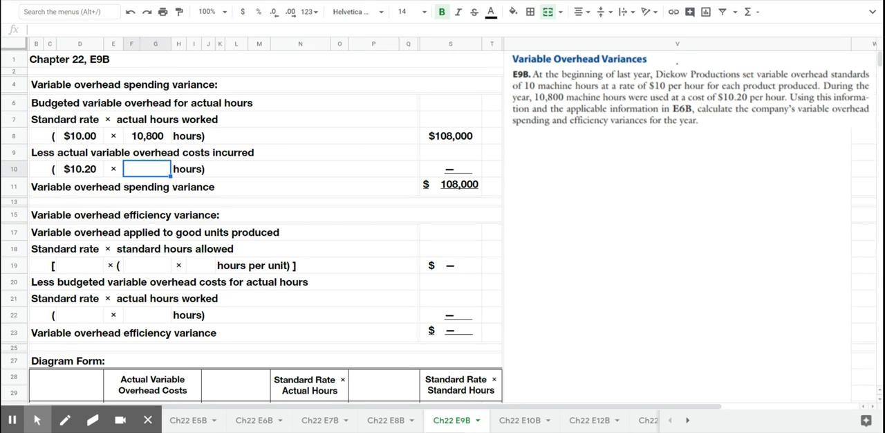
type("10,800")
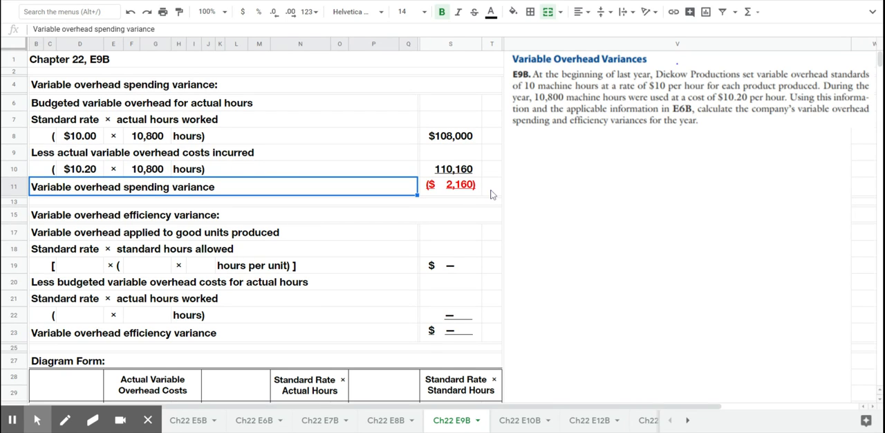
type("(U")
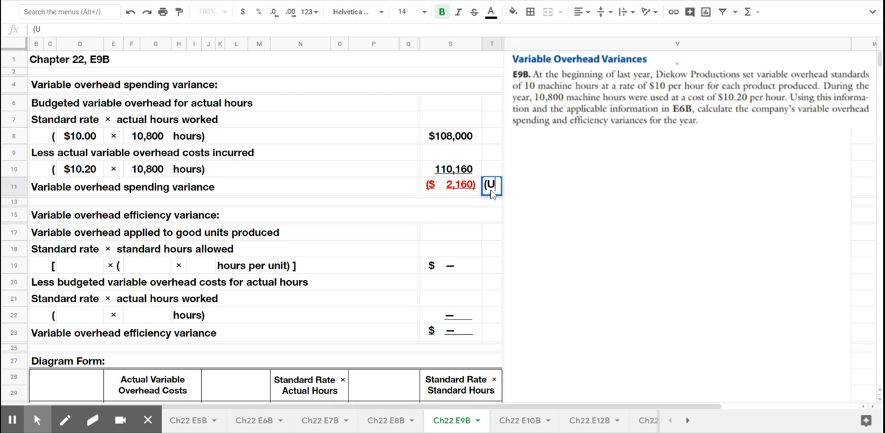
key("enter")
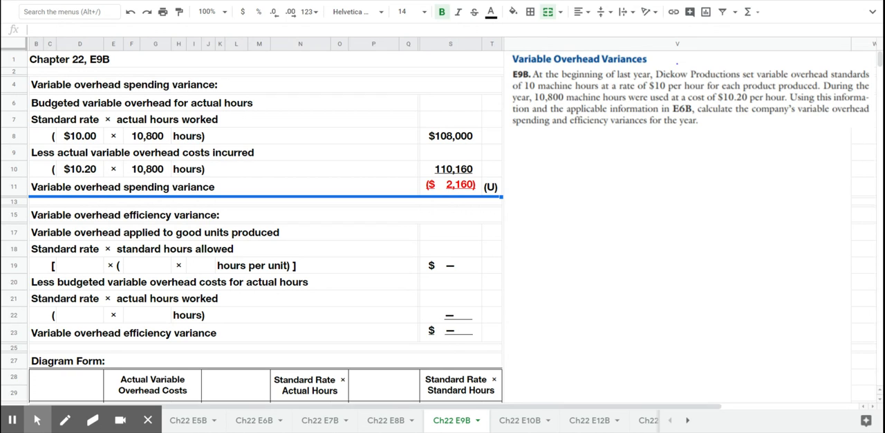
mouse_move(293, 315)
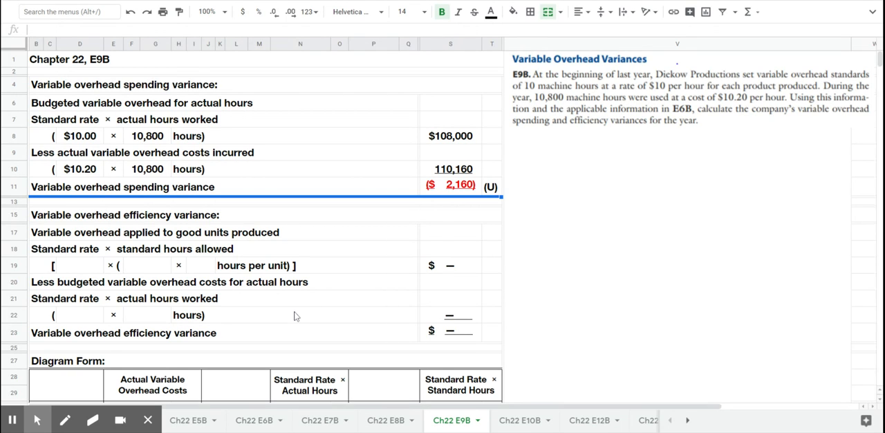
- Enter applied overhead in row 19 as $10.00 × (1,000 units × 10 hours)
left_click(80, 265)
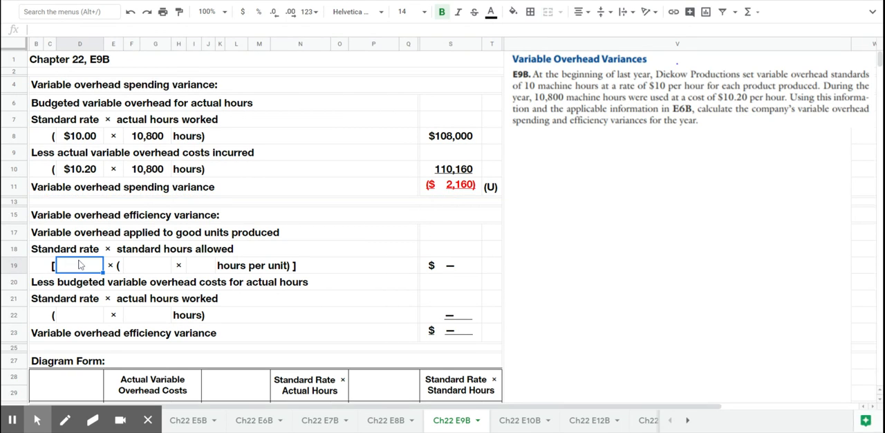
type("$10.00")
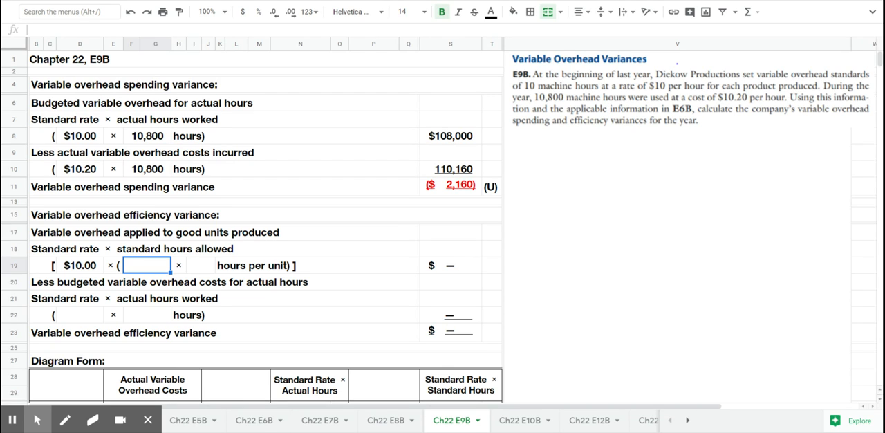
type("10")
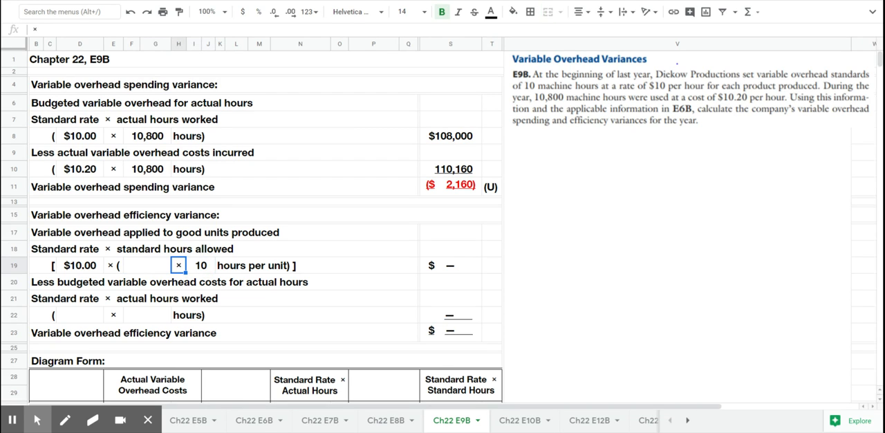
type("1000")
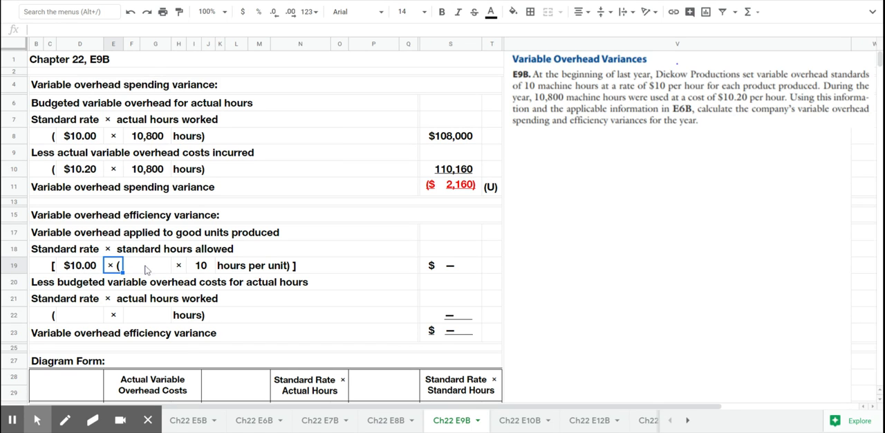
type("1000")
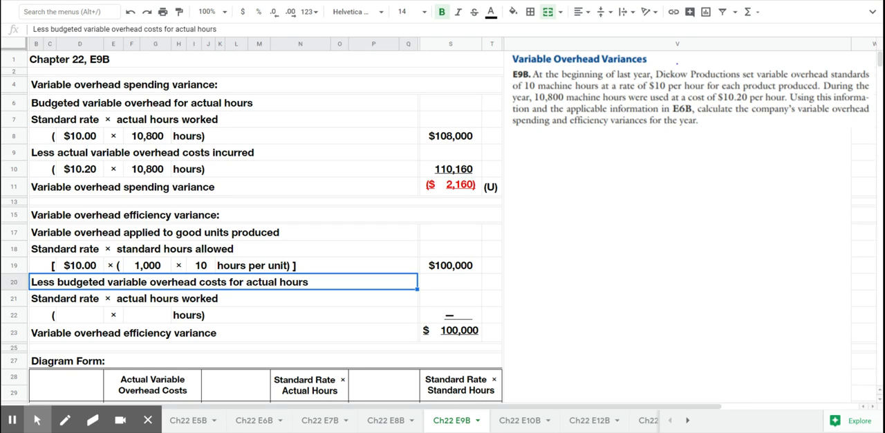
- Enter row 22 as $10.00 × 10,800 actual hours, giving the ($8,000) efficiency variance to mark (U)
left_click(147, 314)
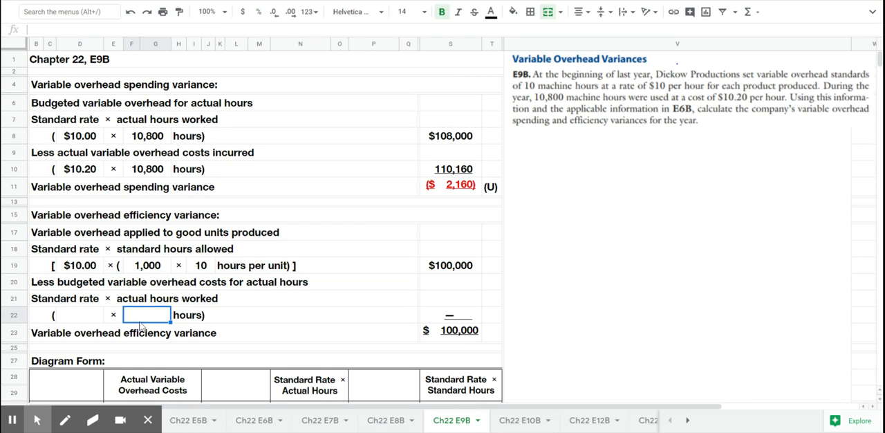
type("10,800")
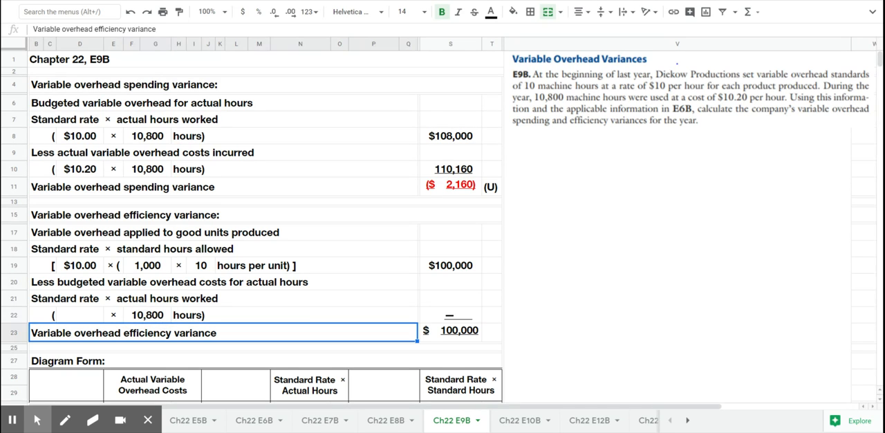
left_click(80, 314)
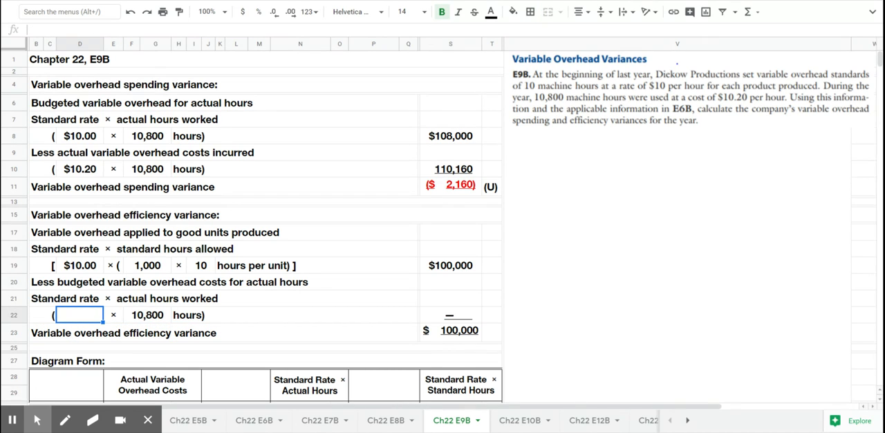
type("10.00")
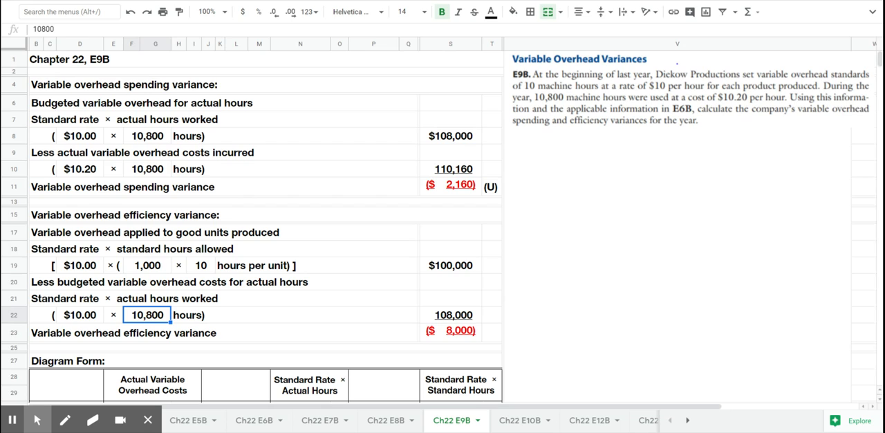
left_click(493, 330)
type("(U)")
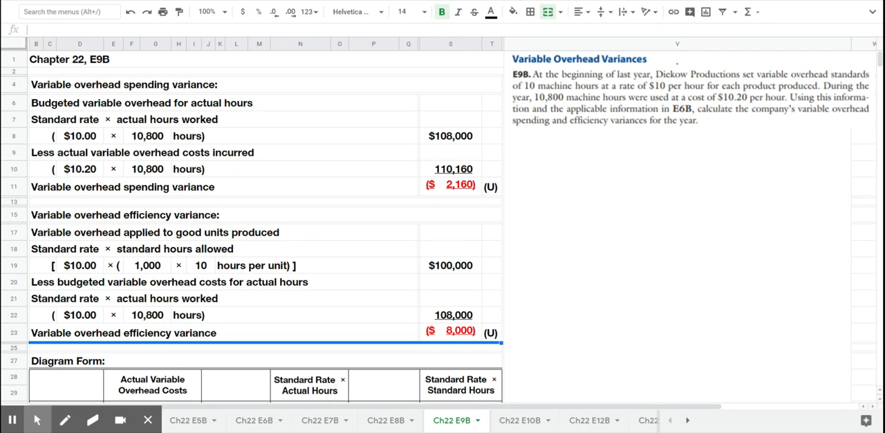
- Fill line a of the diagram form as $10.20 × 10,800 = $110,160
scroll("down", 3)
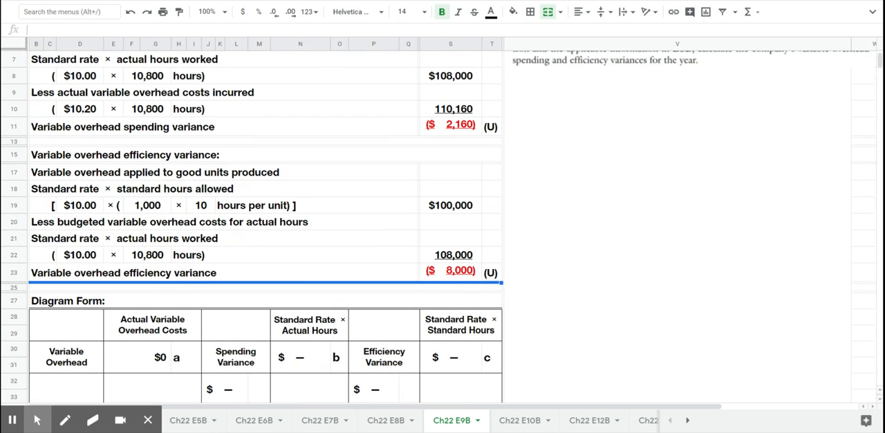
scroll("down", 3)
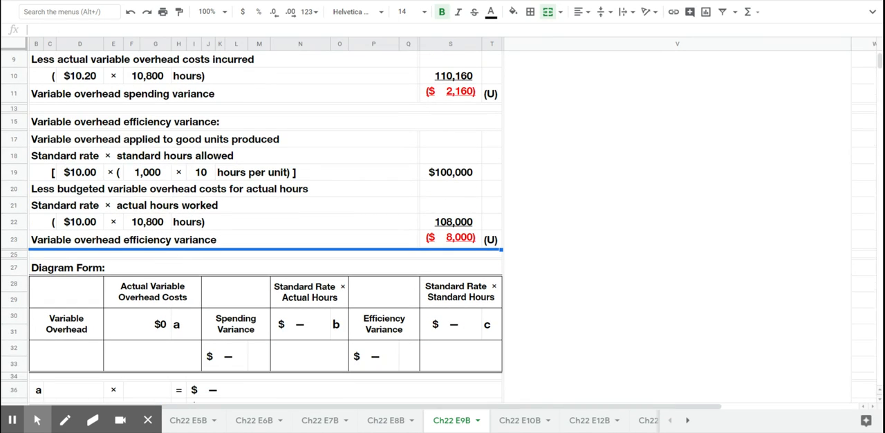
scroll("down", 3)
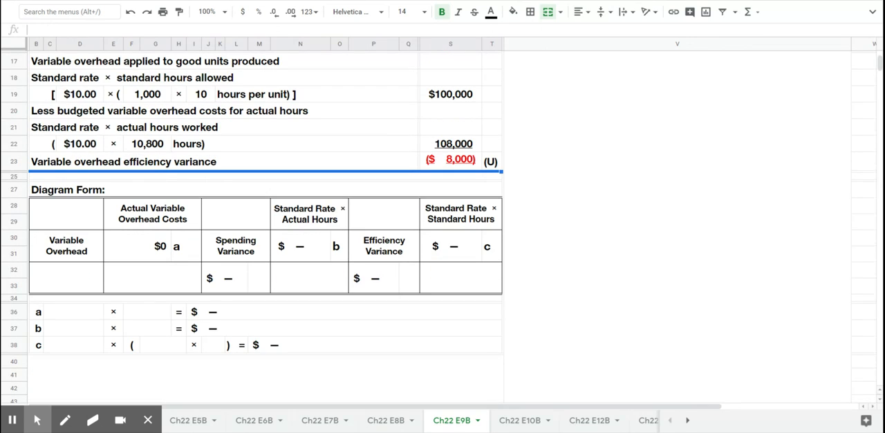
mouse_move(64, 321)
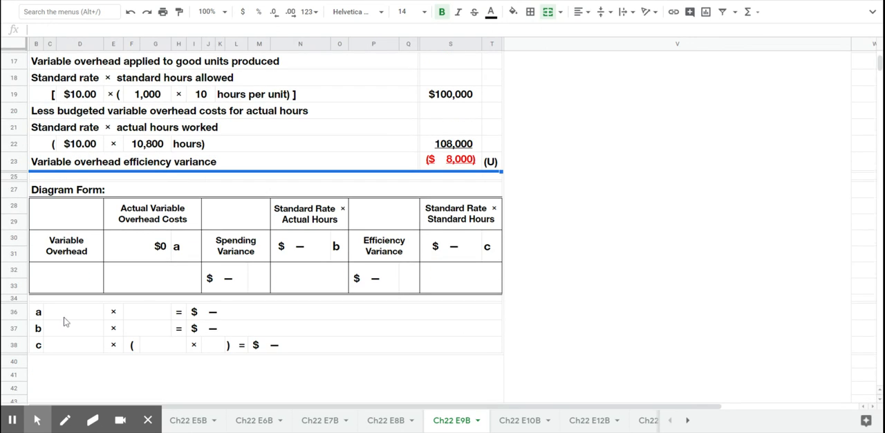
type("1")
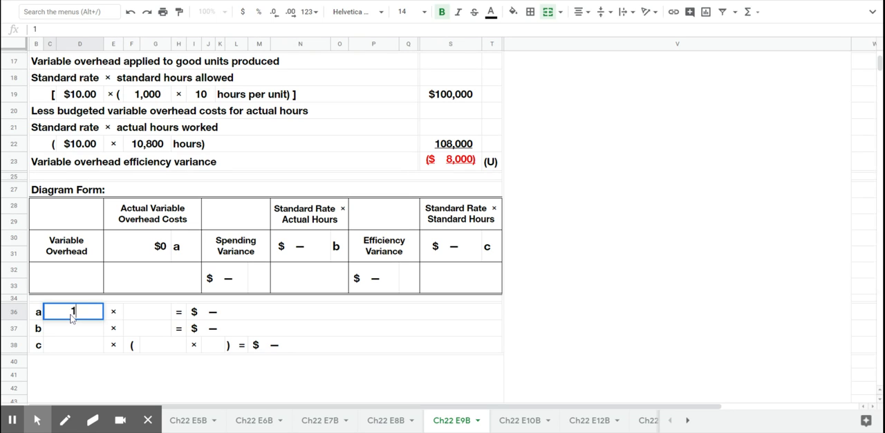
type("$10,800.00")
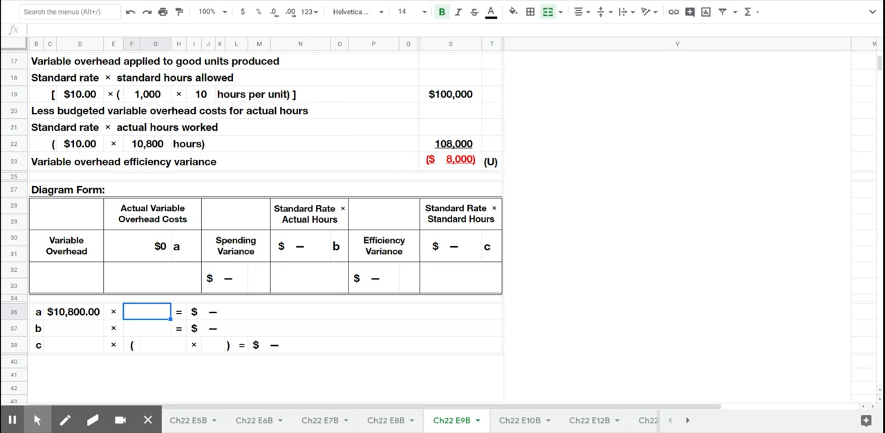
type("10")
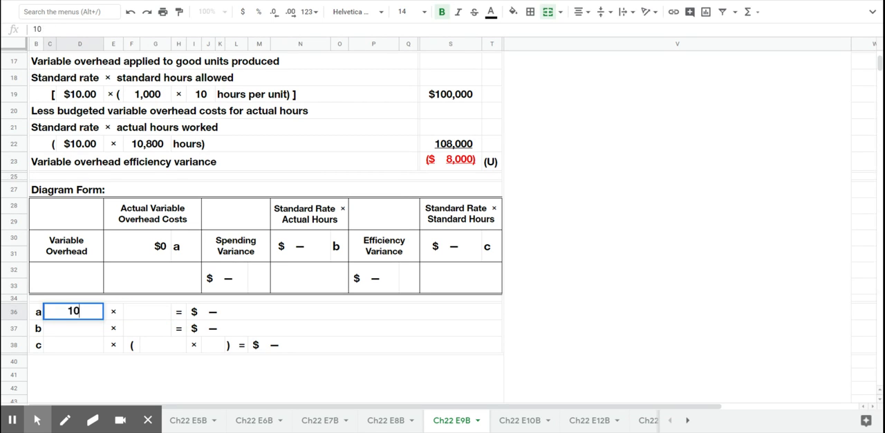
type("$10.20")
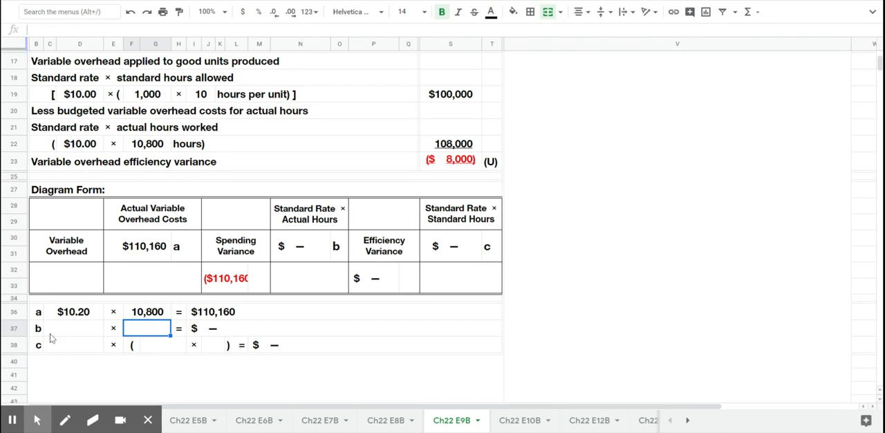
- Fill line c as $10.00 × (1,000 × 10) = $100,000
left_click(72, 345)
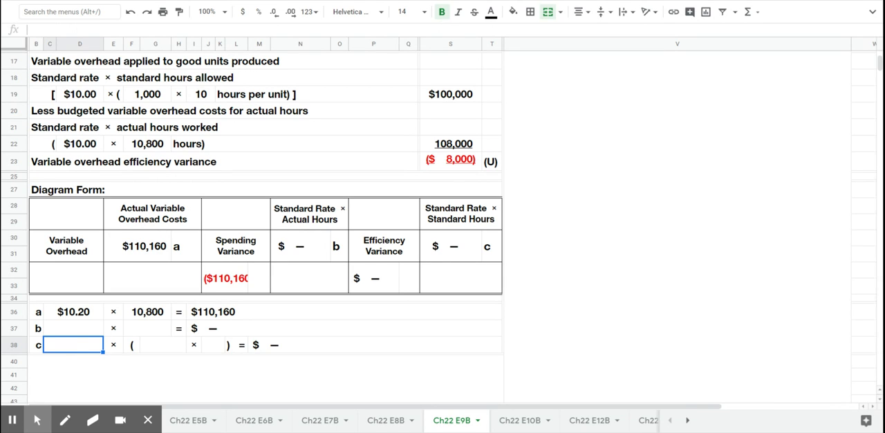
type("$10.00")
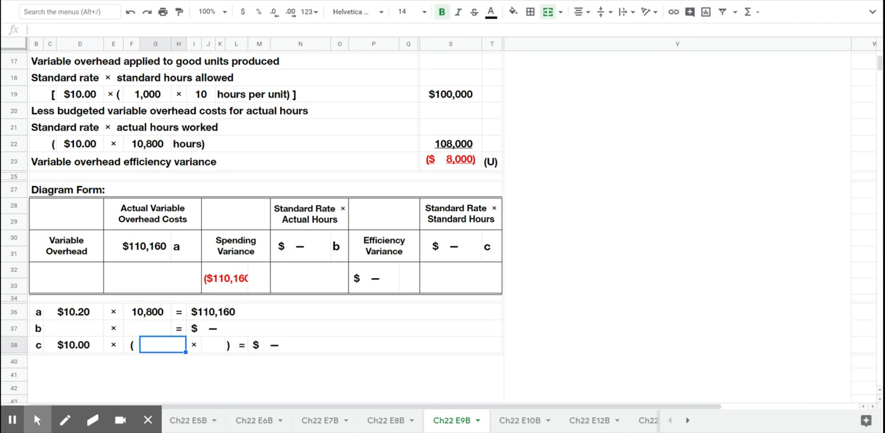
type("1000")
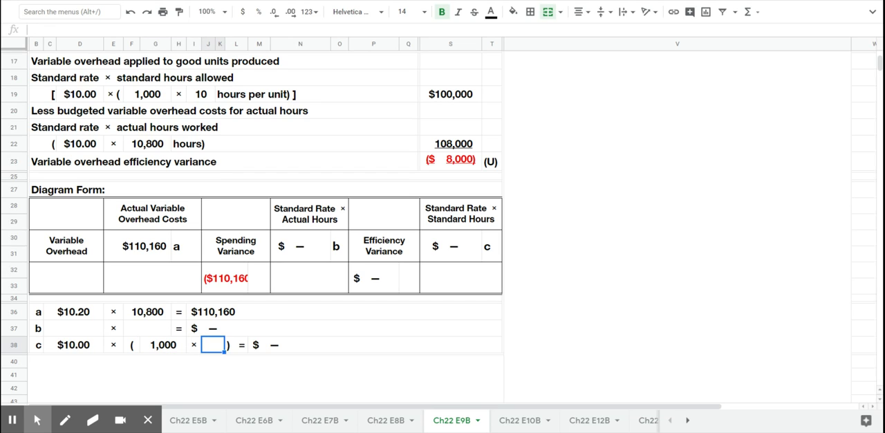
type("10")
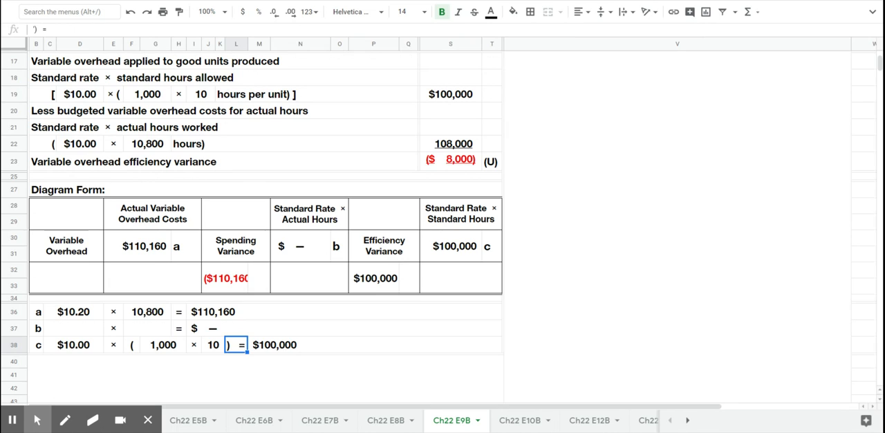
mouse_move(174, 360)
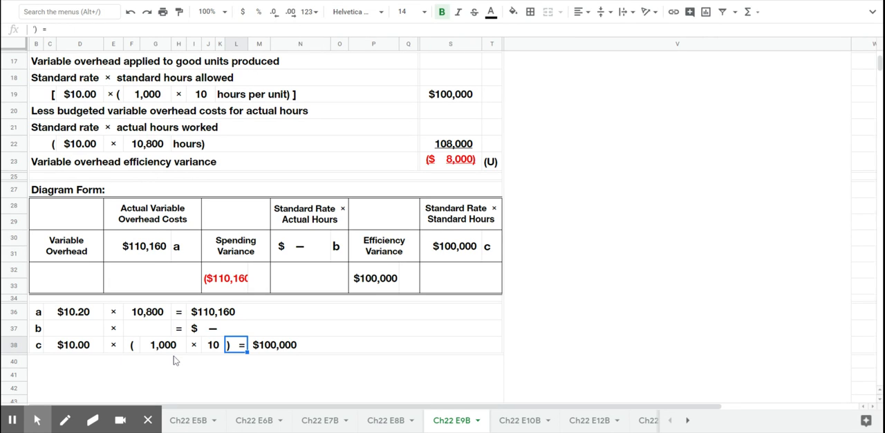
- Fill line b as $10.00 × 10,800 = $108,000
left_click(72, 328)
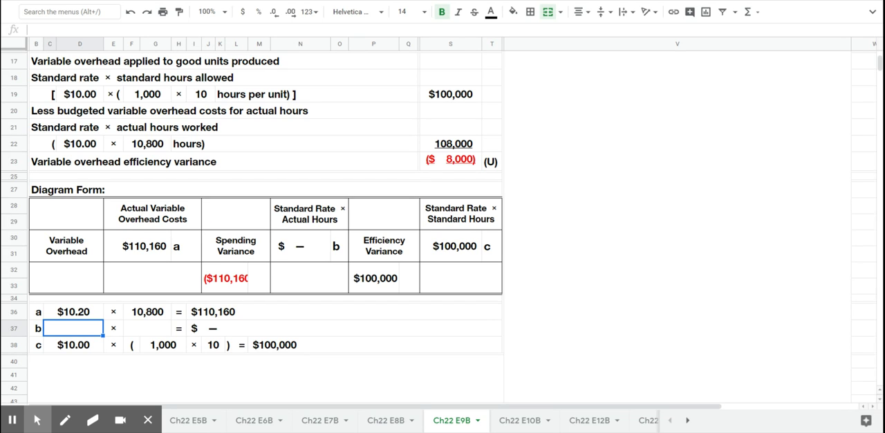
type("$10.00")
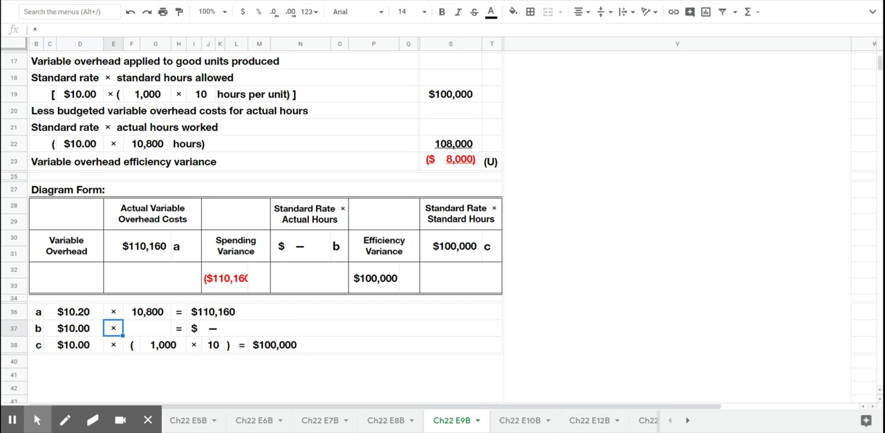
type("10800")
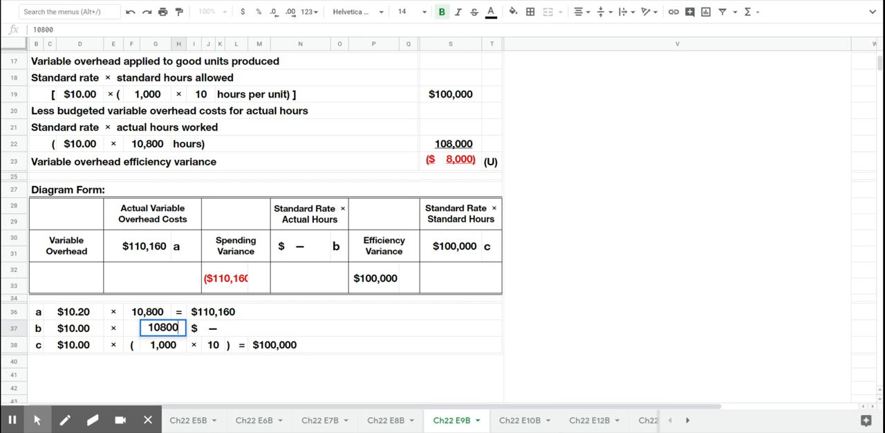
left_click(163, 345)
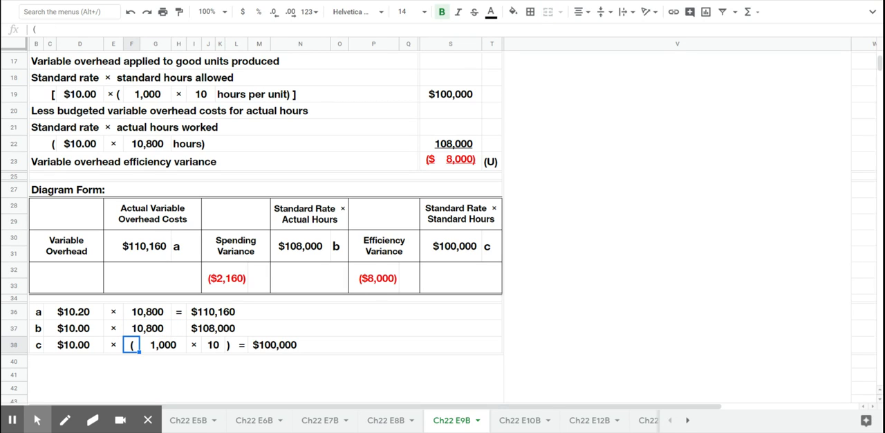
- Mark the ($2,160) spending variance in the diagram as unfavorable (U)
left_click(408, 278)
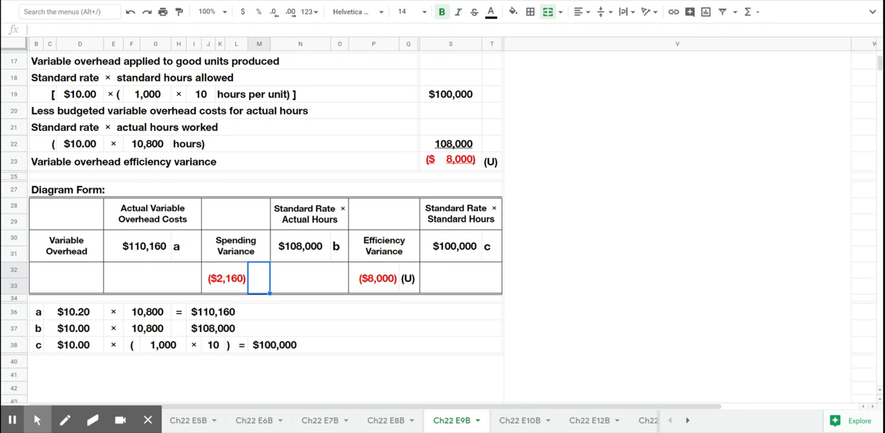
type("(U)")
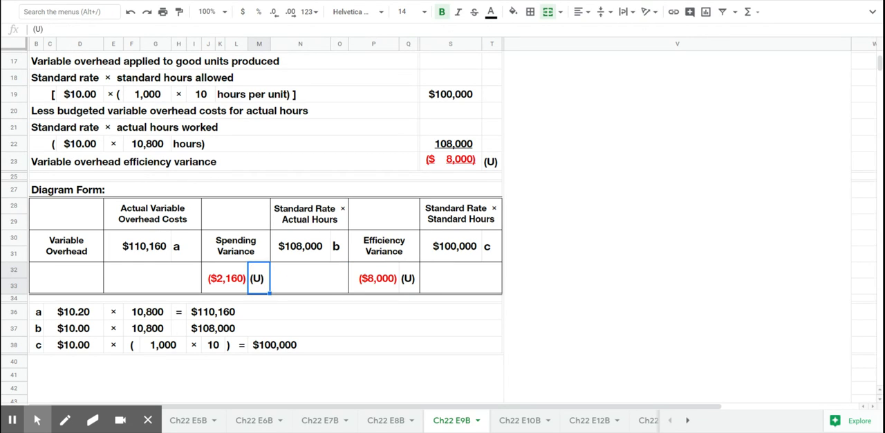
mouse_move(860, 138)
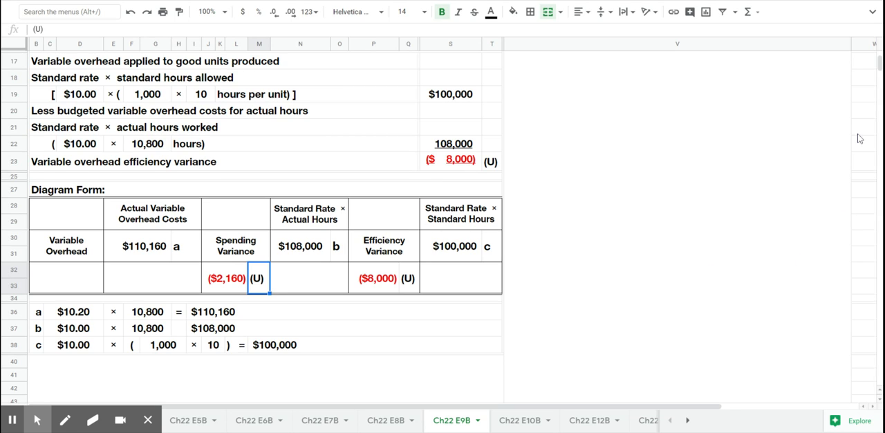
mouse_move(841, 100)
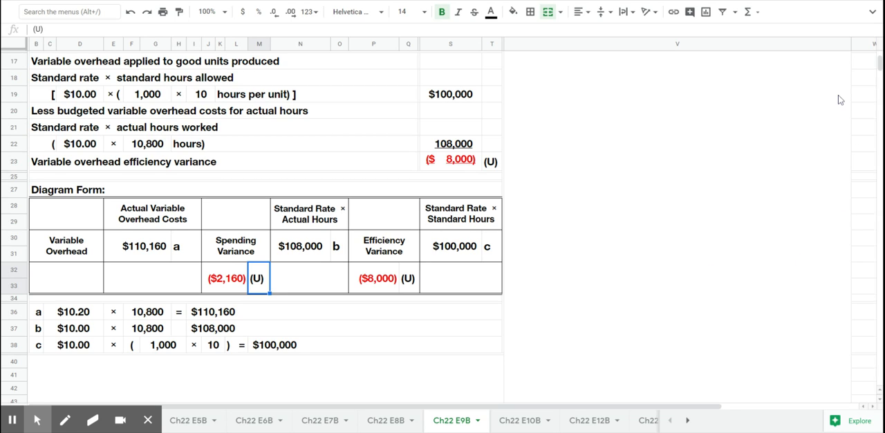
mouse_move(809, 64)
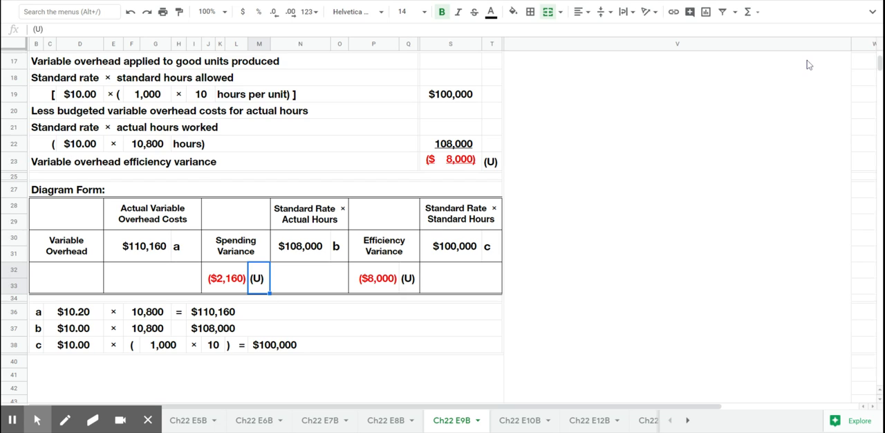
mouse_move(821, 5)
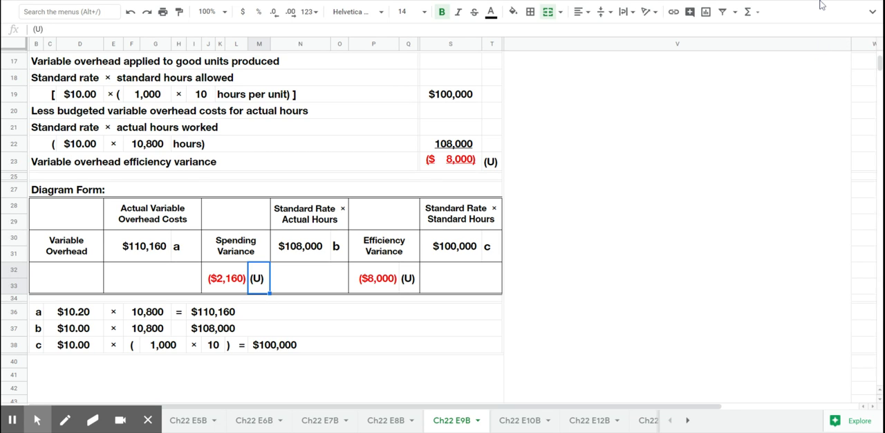